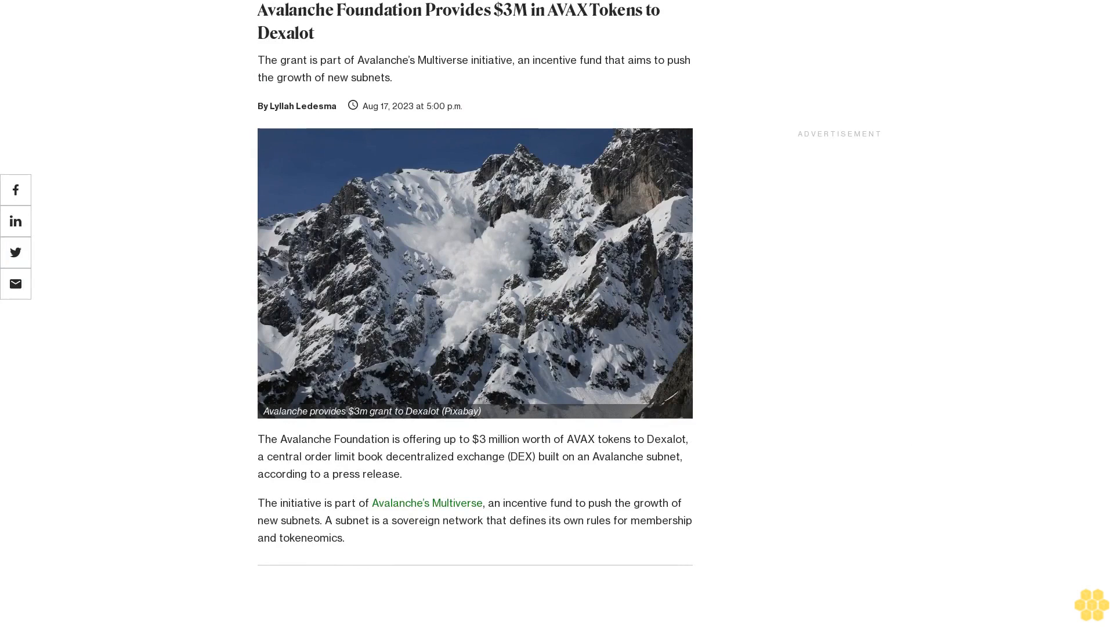
scroll(down, 3)
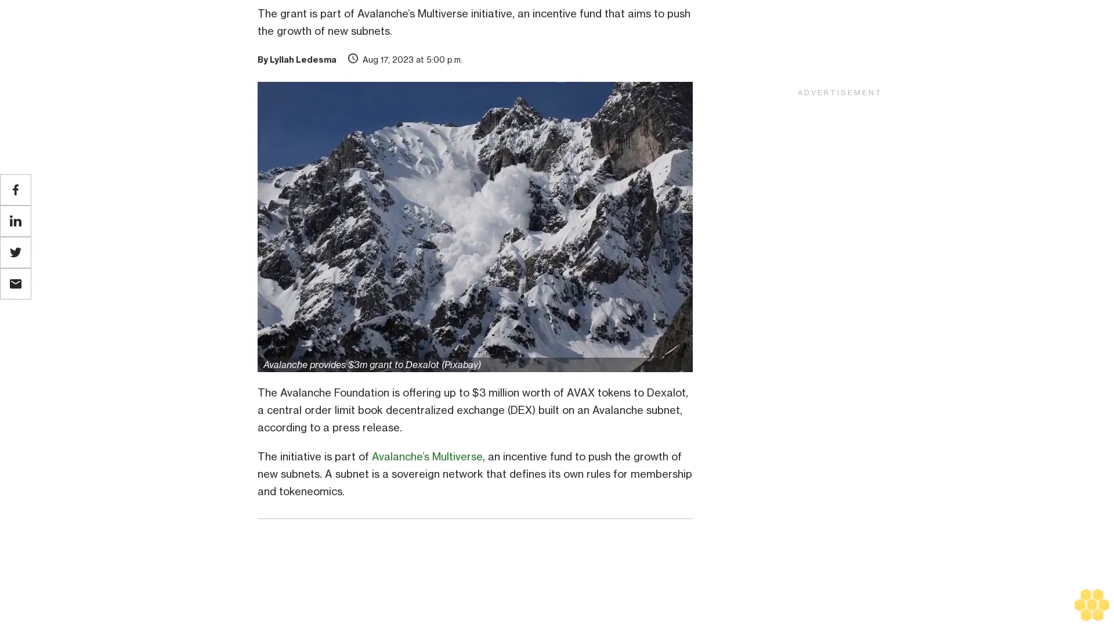
scroll(down, 3)
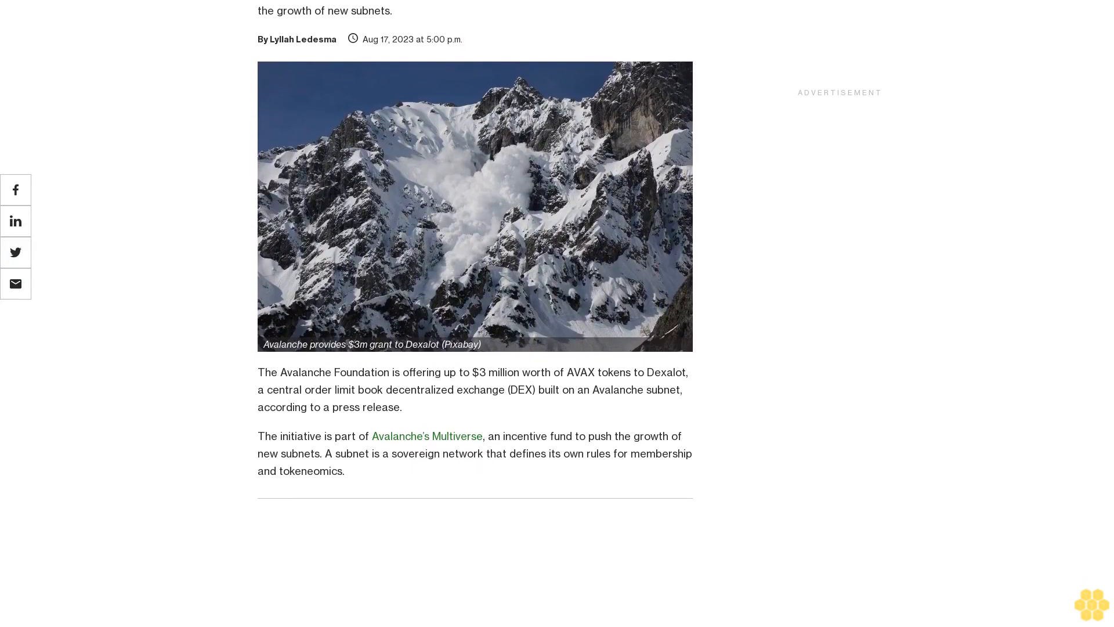
scroll(down, 3)
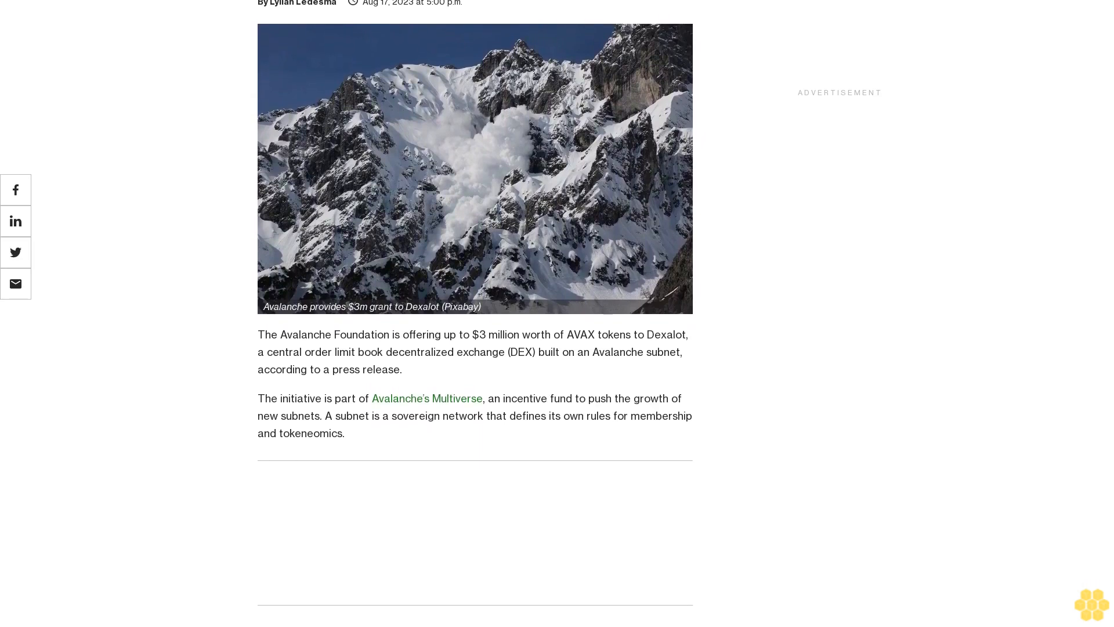
scroll(down, 3)
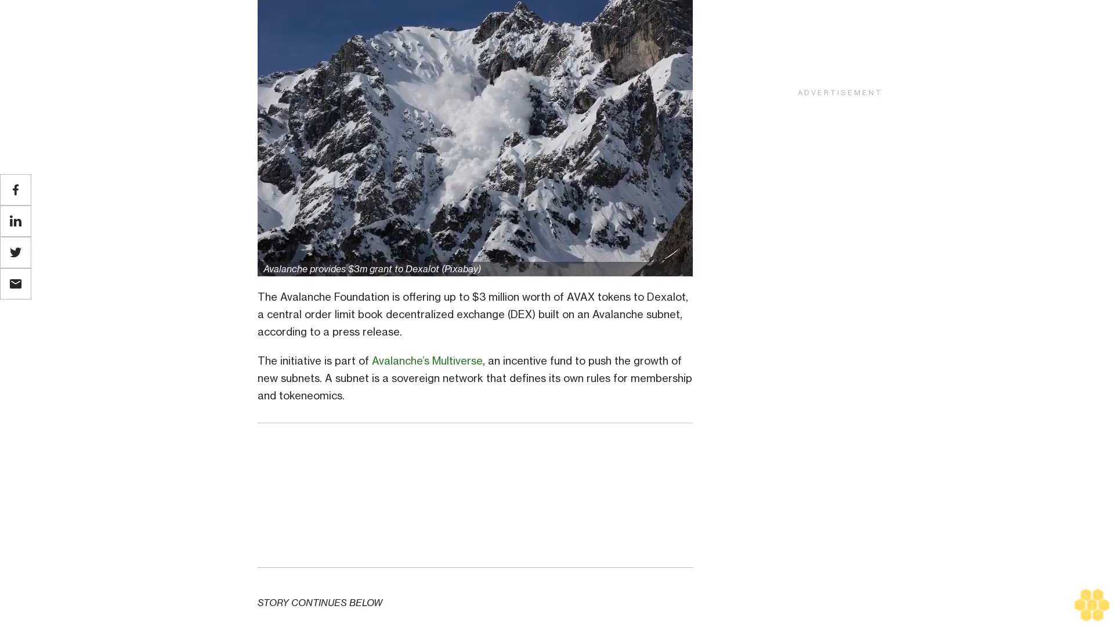
scroll(down, 3)
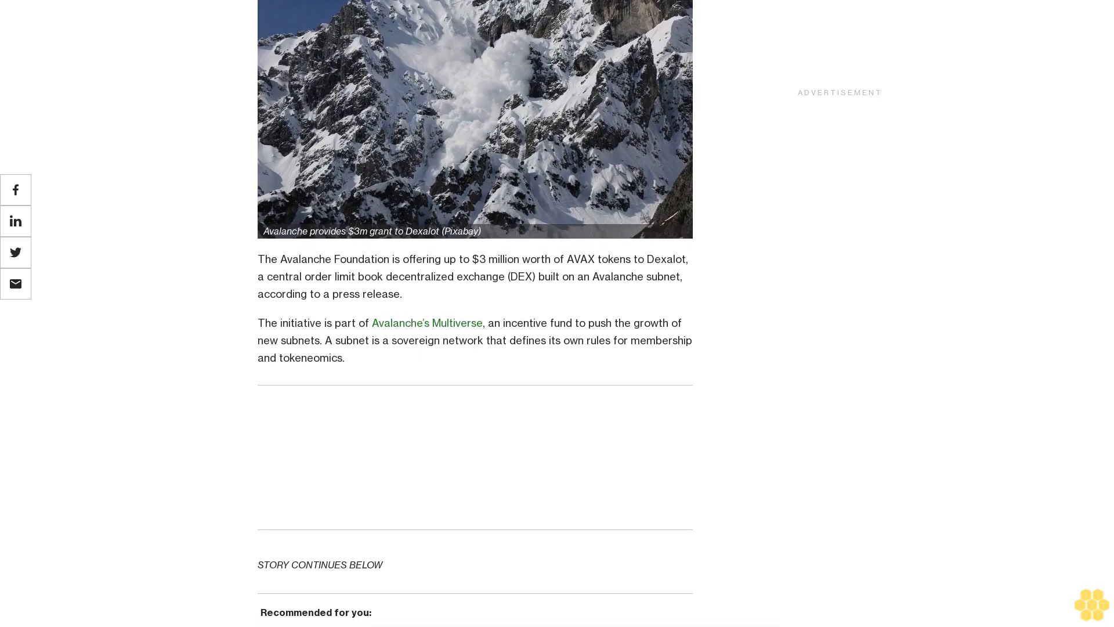
scroll(down, 3)
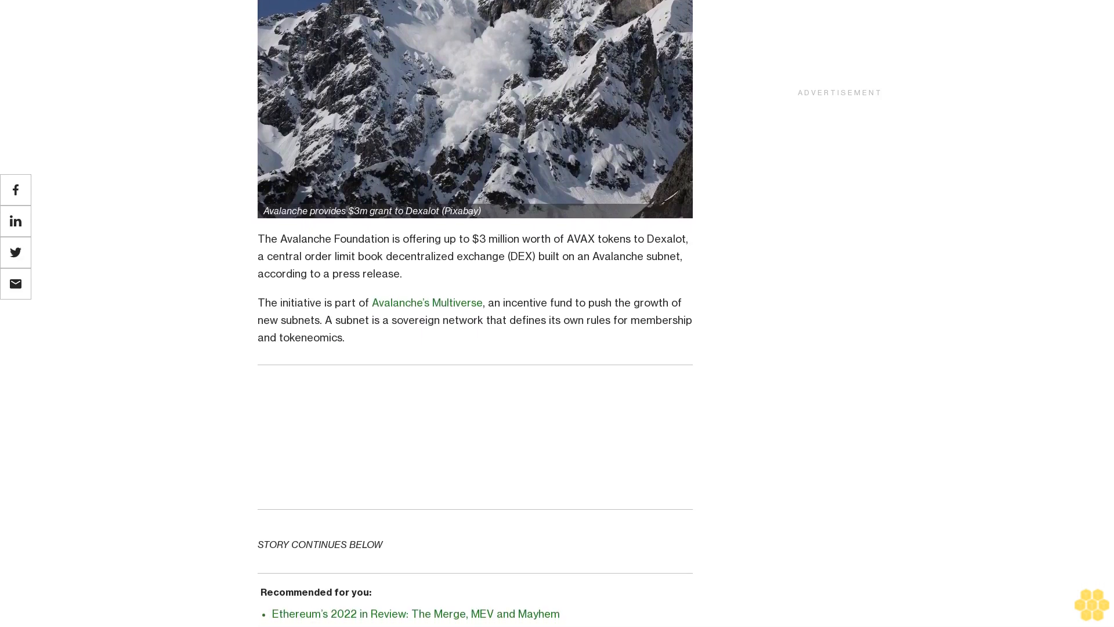
scroll(down, 3)
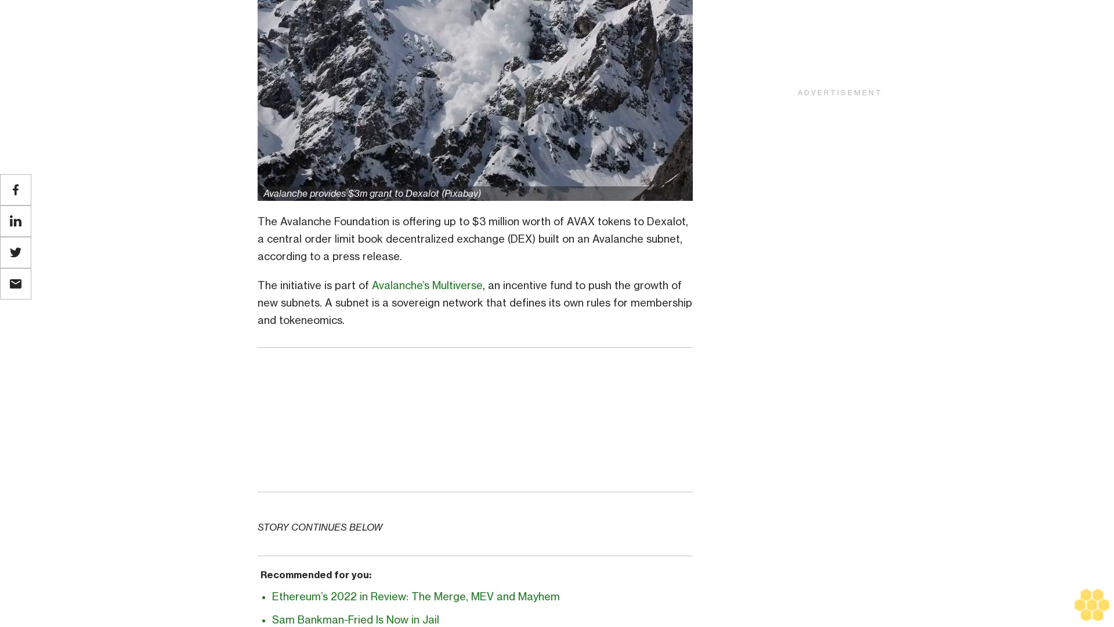
scroll(down, 3)
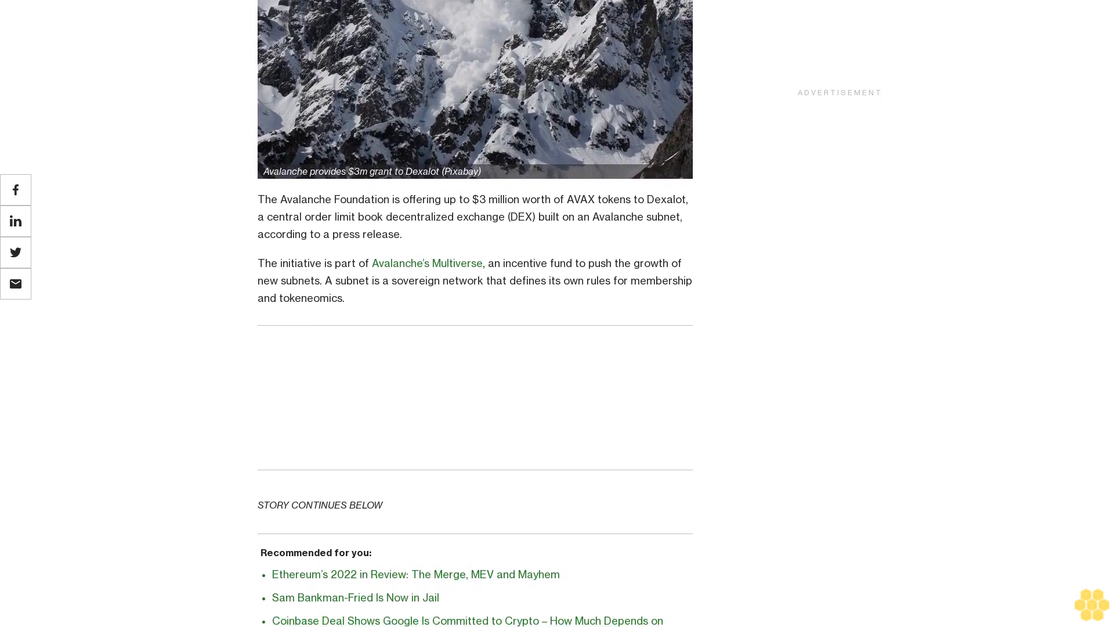
scroll(down, 3)
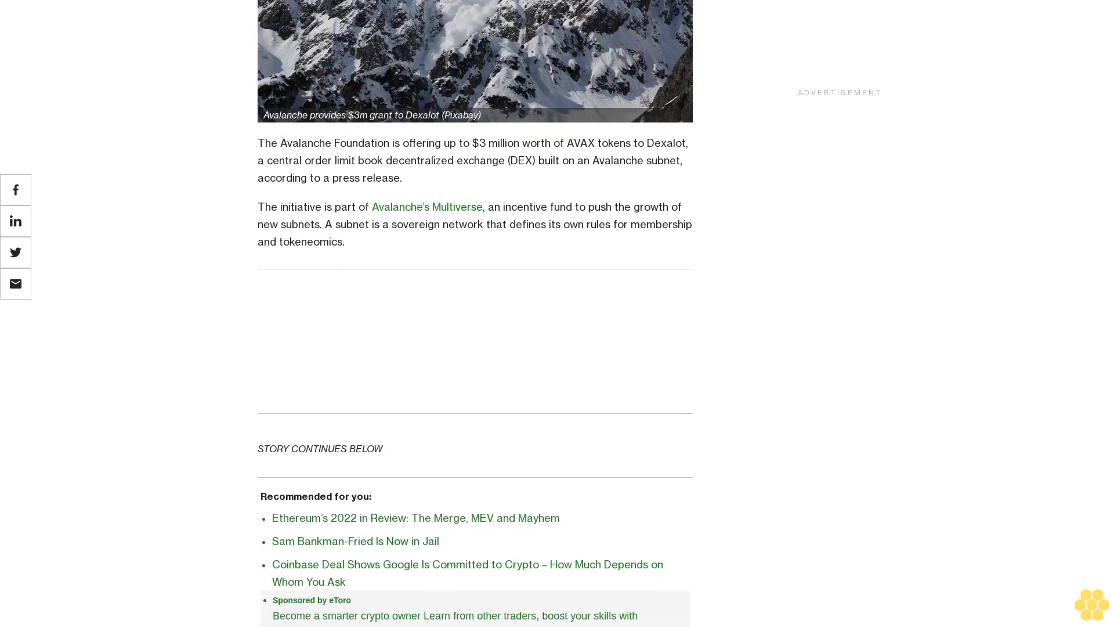
scroll(down, 3)
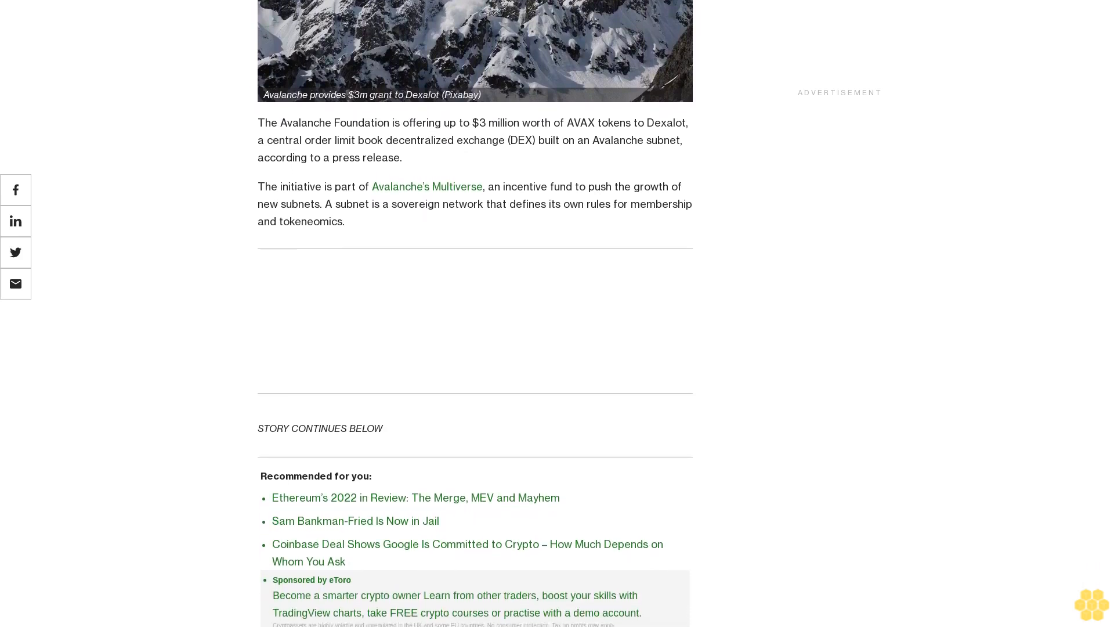
scroll(down, 3)
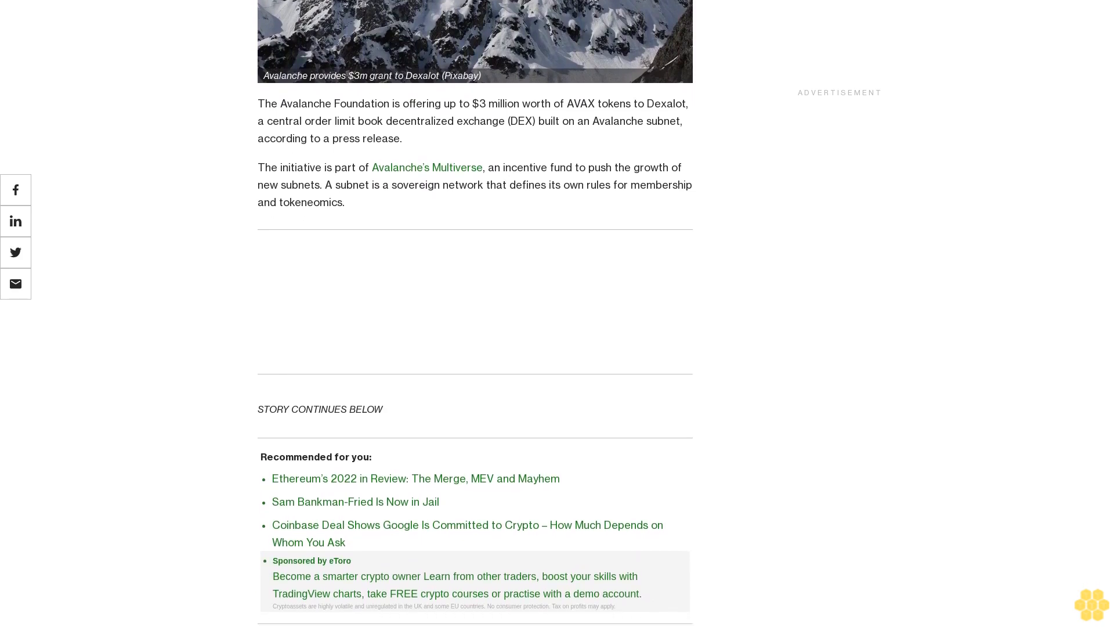
scroll(down, 3)
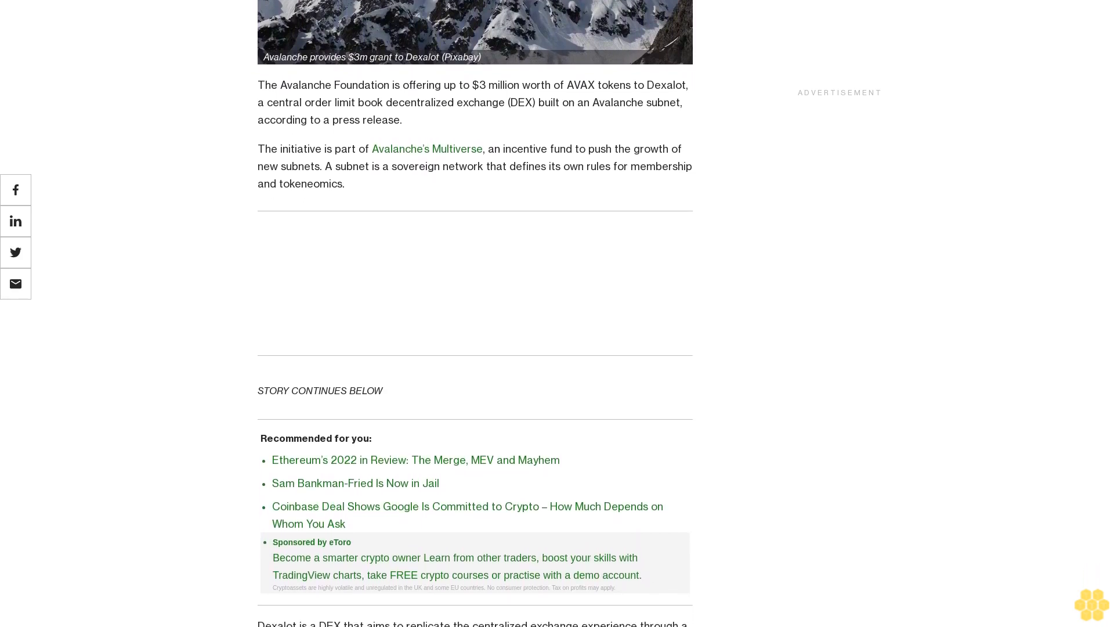
scroll(down, 3)
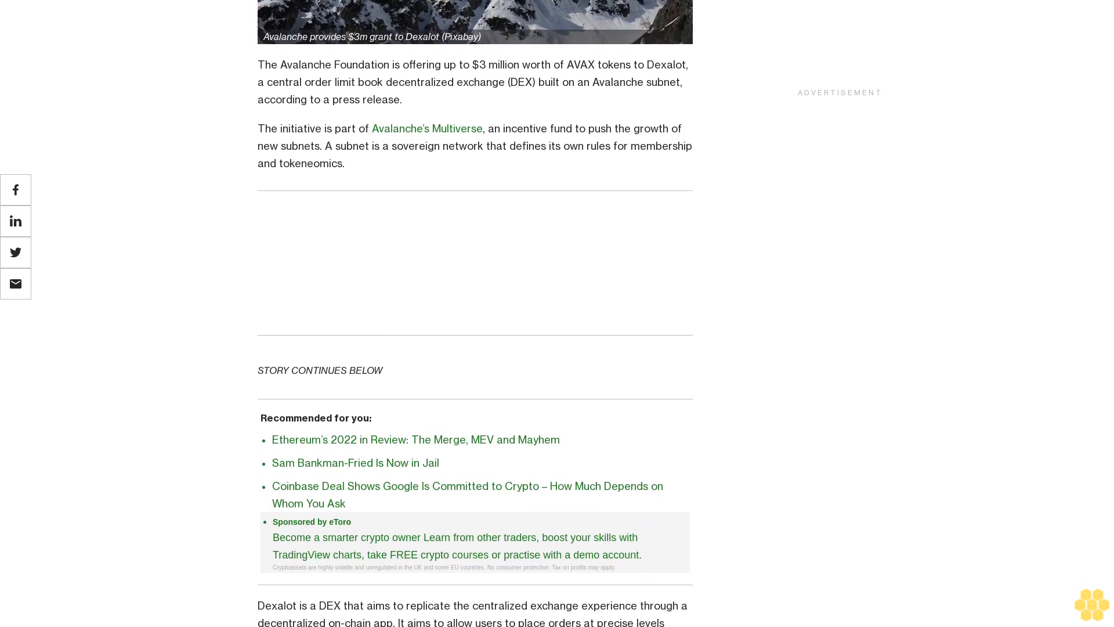
scroll(down, 3)
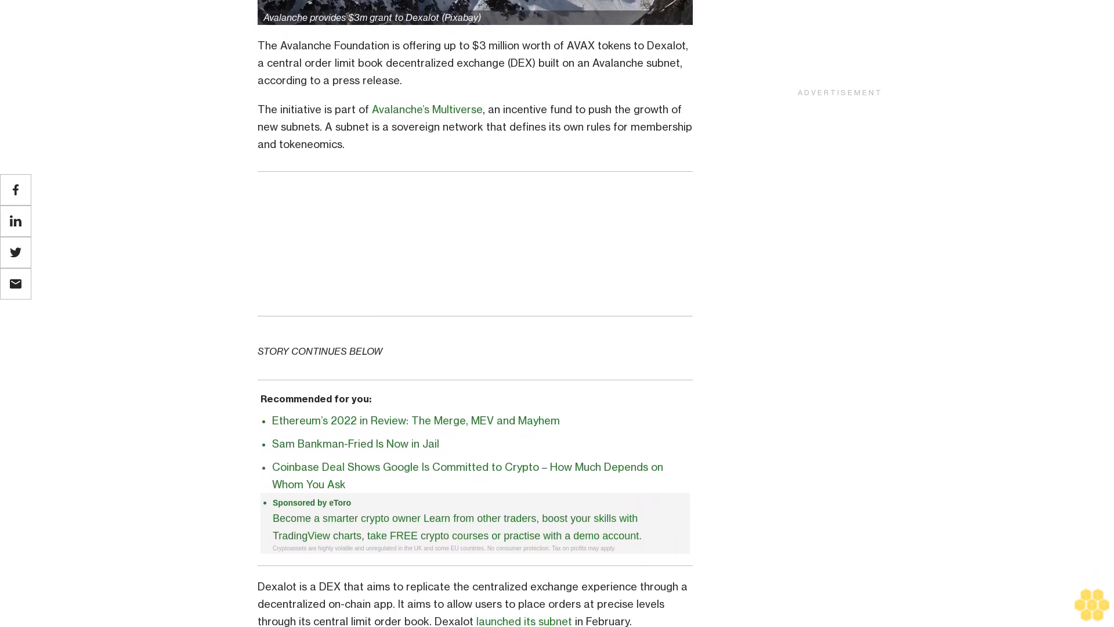
scroll(down, 3)
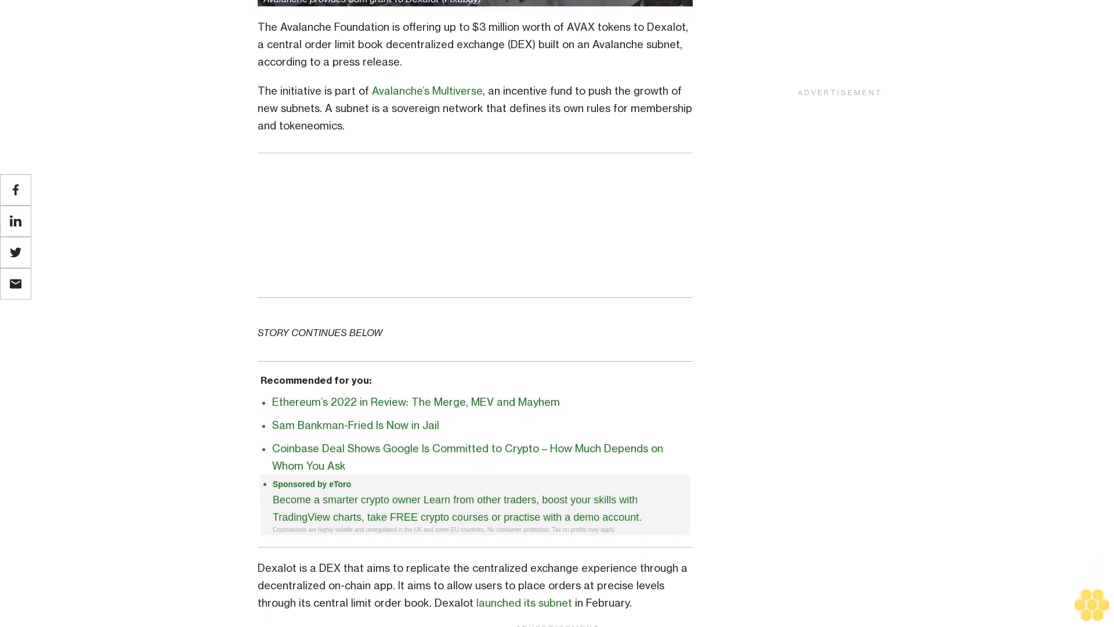
scroll(down, 3)
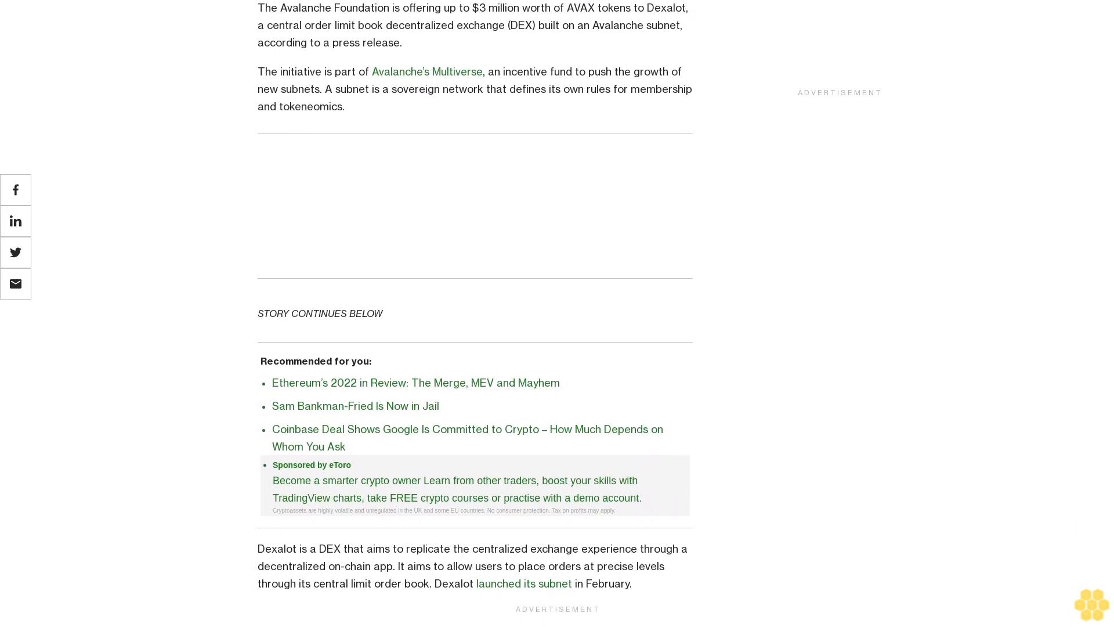
scroll(down, 3)
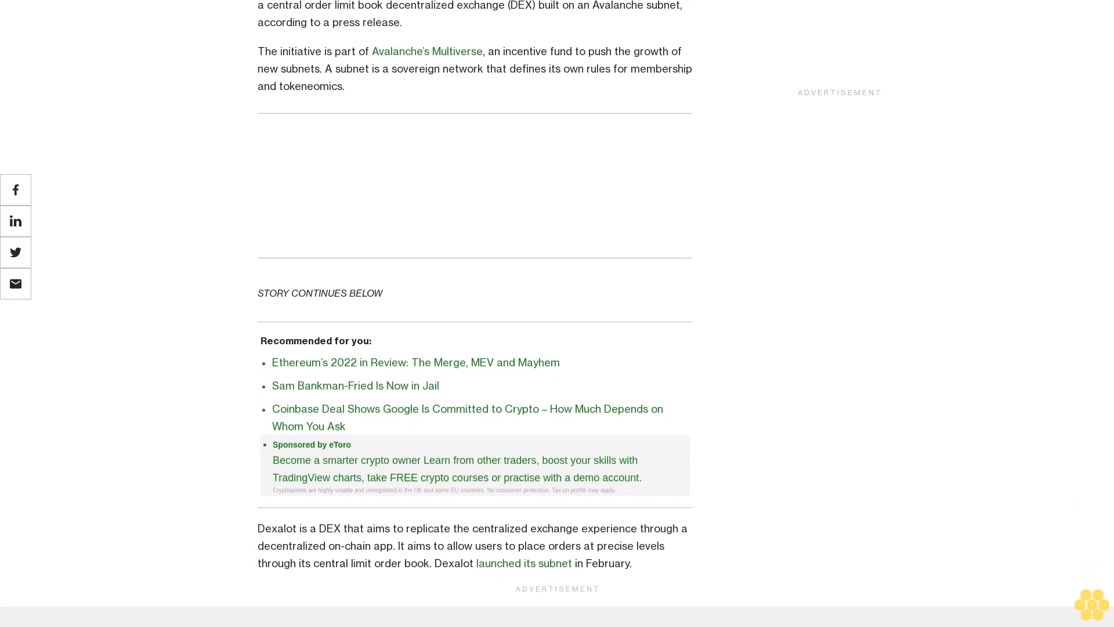
scroll(down, 3)
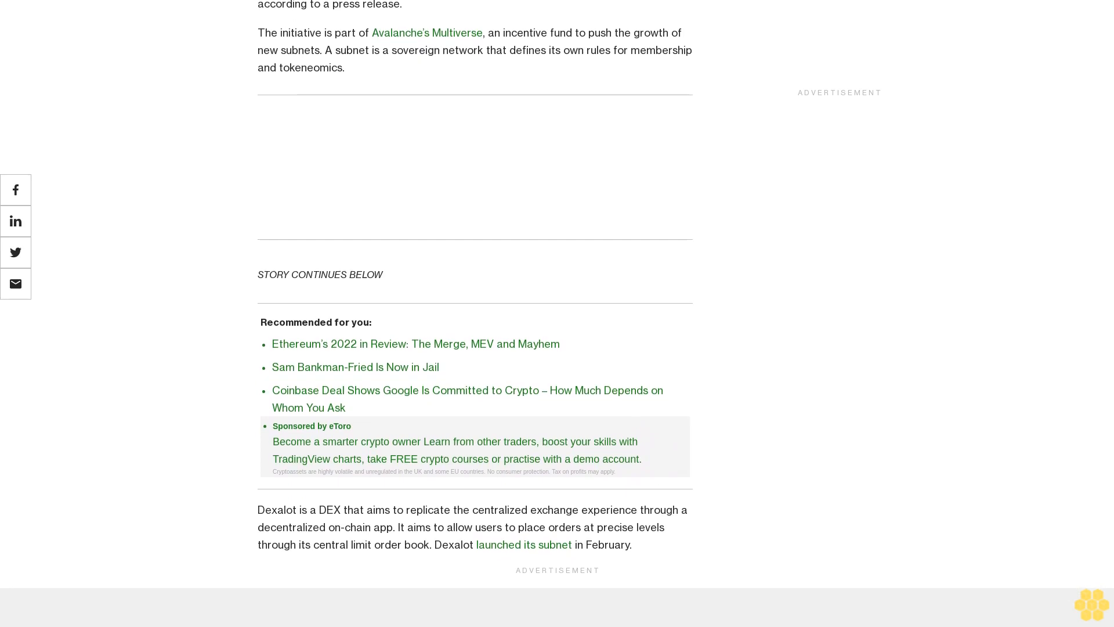
scroll(down, 3)
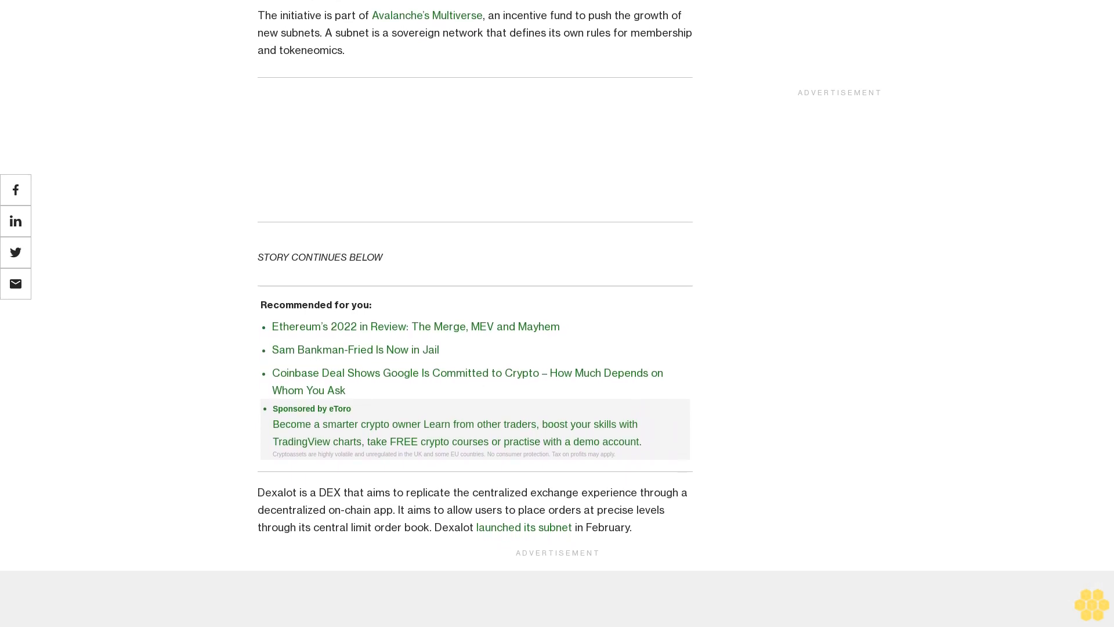
scroll(down, 3)
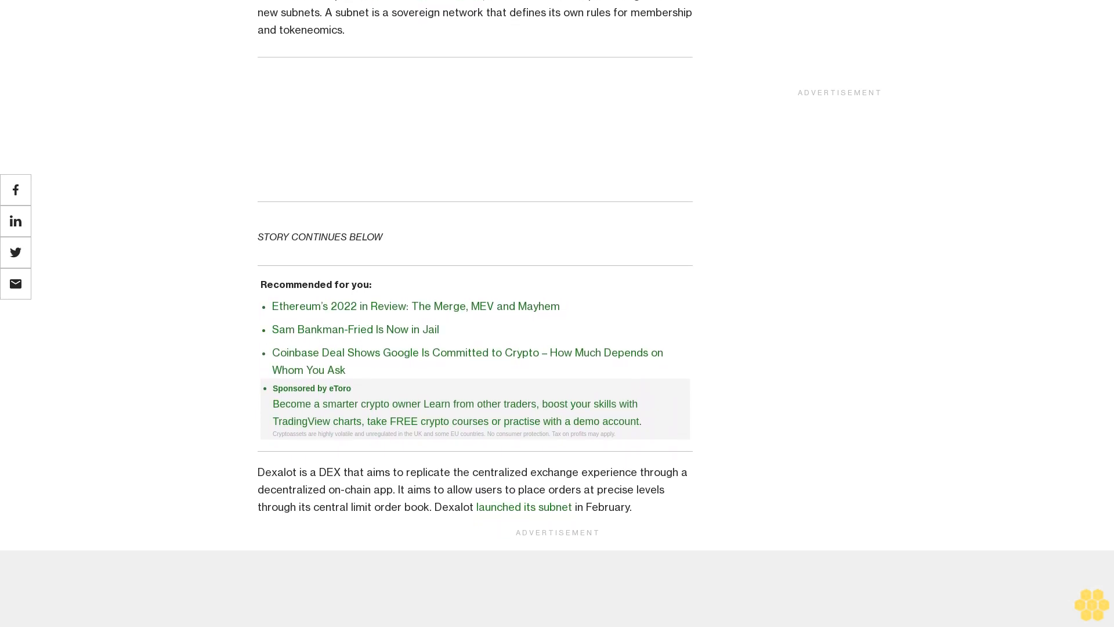
scroll(down, 3)
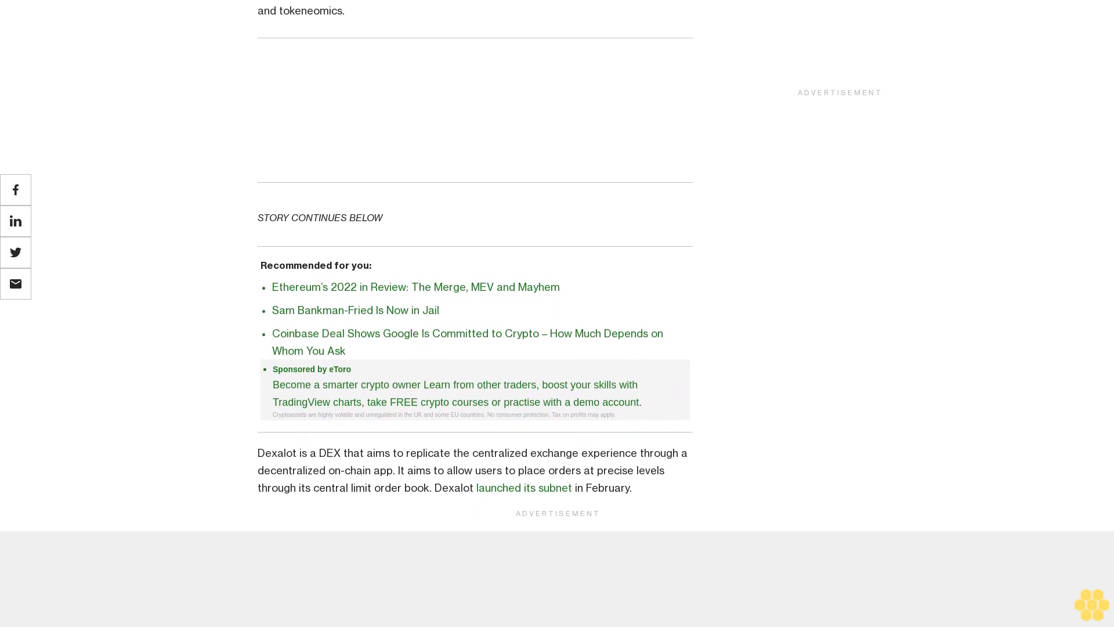